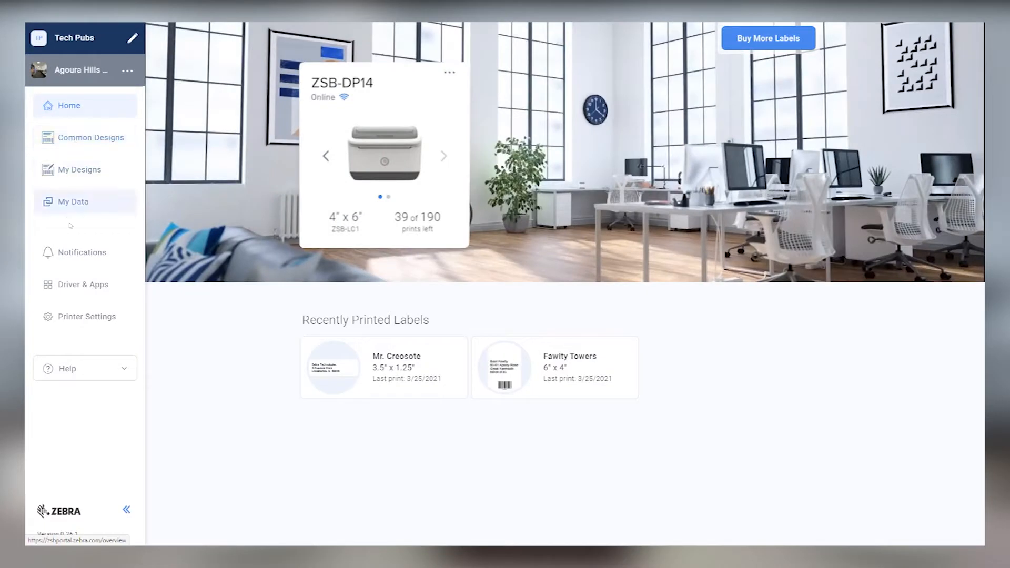
- Go to the Driver & Apps page with the Windows and OS X installer downloads
{"action": "left_click", "coordinate": [82, 284]}
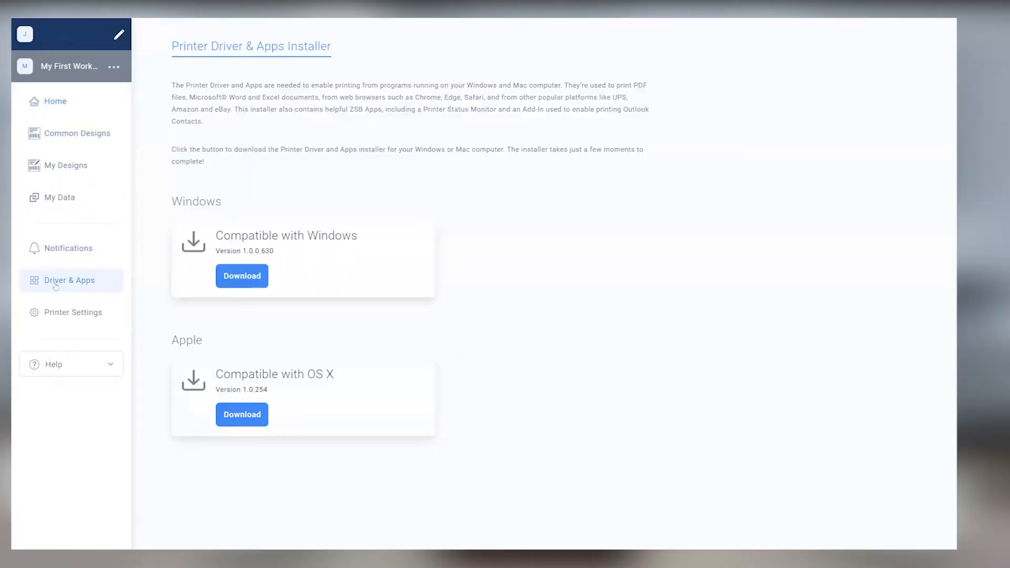
{"action": "mouse_move", "coordinate": [103, 287]}
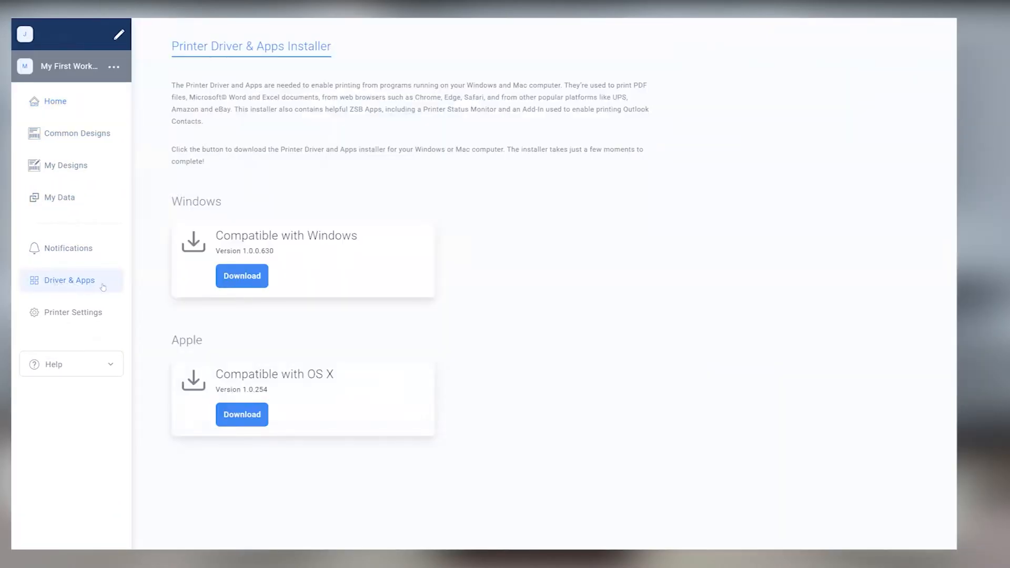
{"action": "mouse_move", "coordinate": [242, 276]}
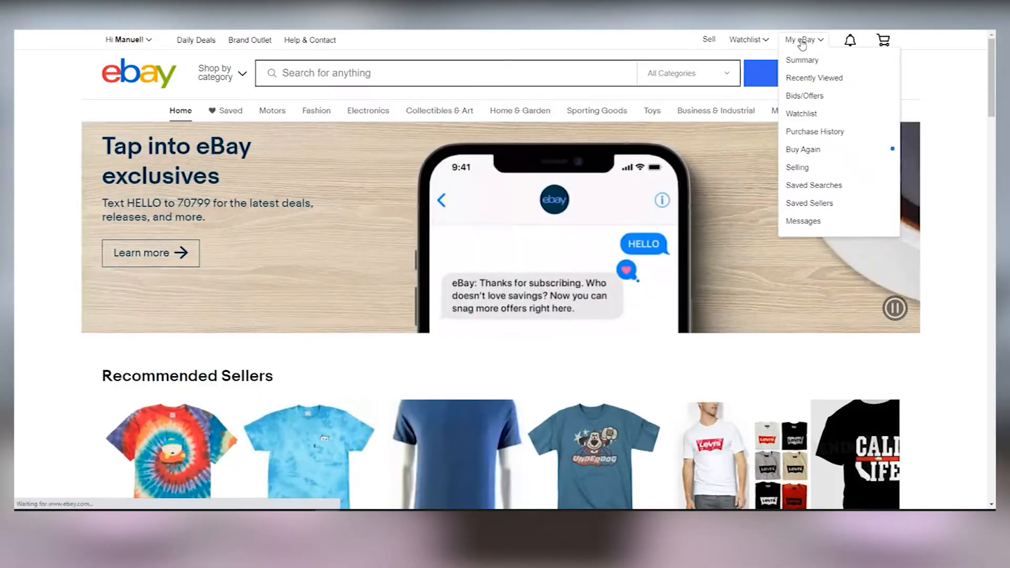
- Reach the selling activity from My eBay Summary to open the order's Ship your order page
{"action": "left_click", "coordinate": [801, 60]}
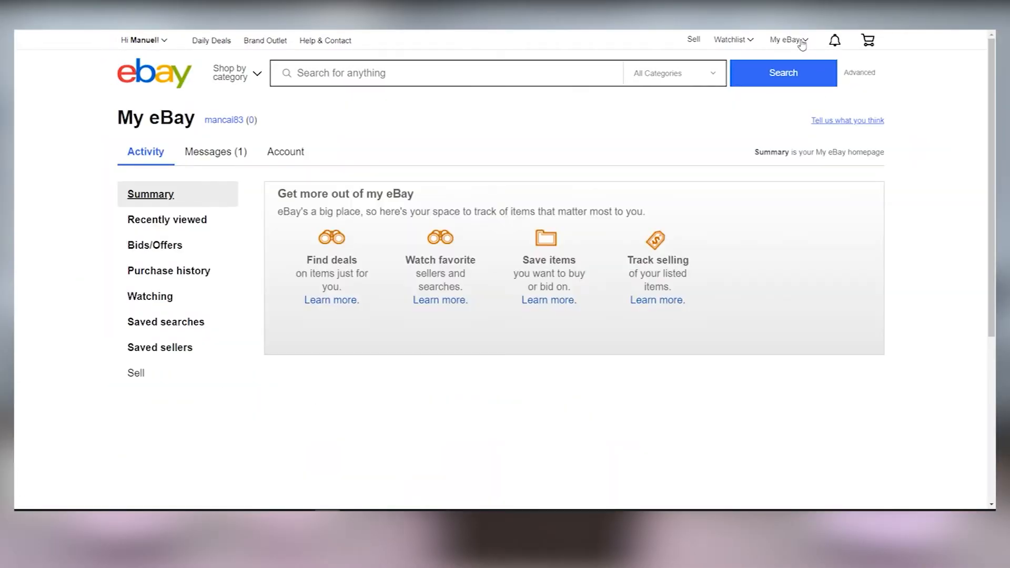
{"action": "left_click", "coordinate": [136, 372]}
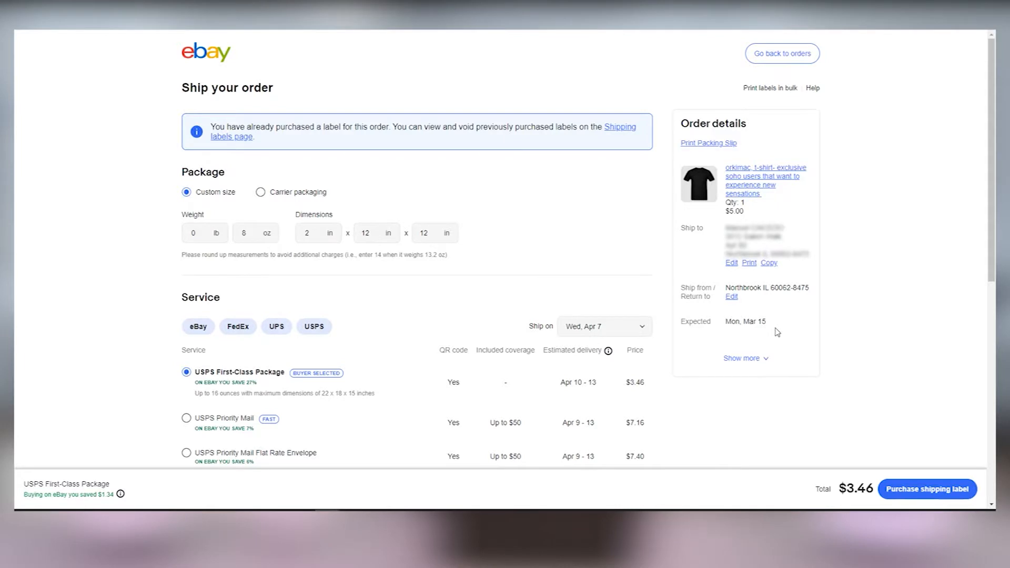
{"action": "mouse_move", "coordinate": [266, 251]}
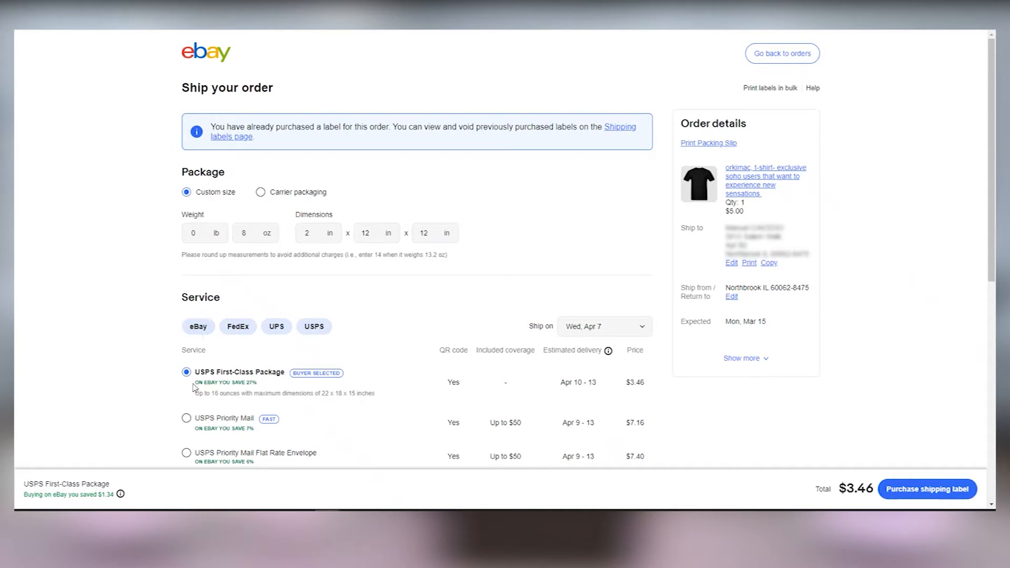
{"action": "mouse_move", "coordinate": [715, 166]}
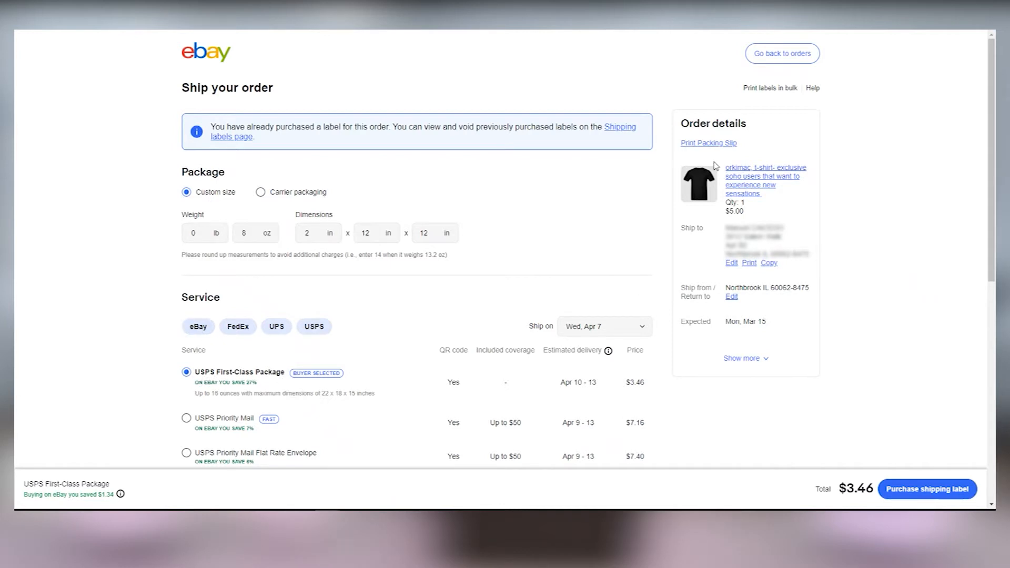
- Expand Order details to show buyer, order value and the PDF 4" x 6" print format
{"action": "left_click", "coordinate": [743, 358]}
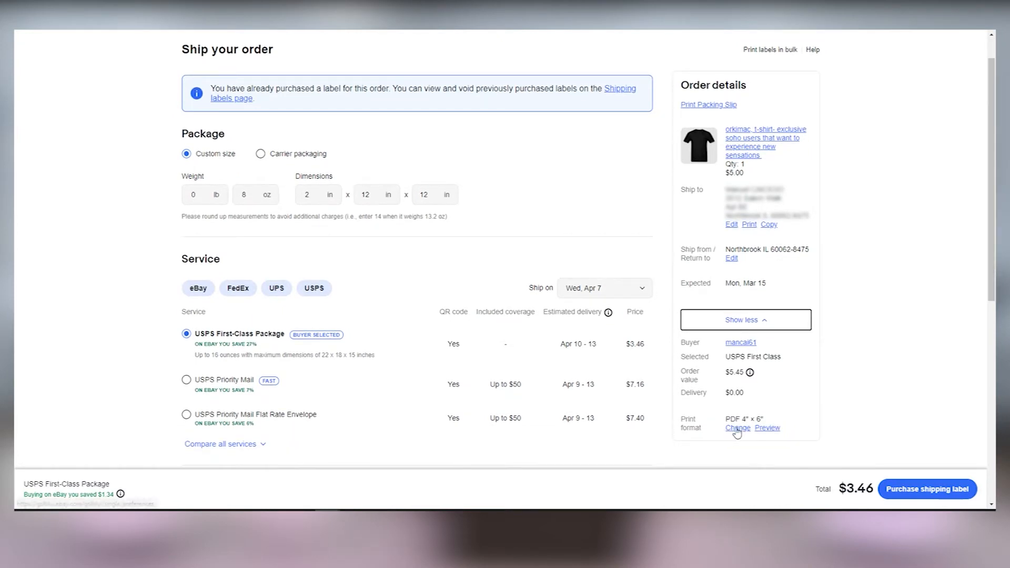
- Save label printing preferences as PDF file at 4" x 6" size
{"action": "left_click", "coordinate": [736, 428]}
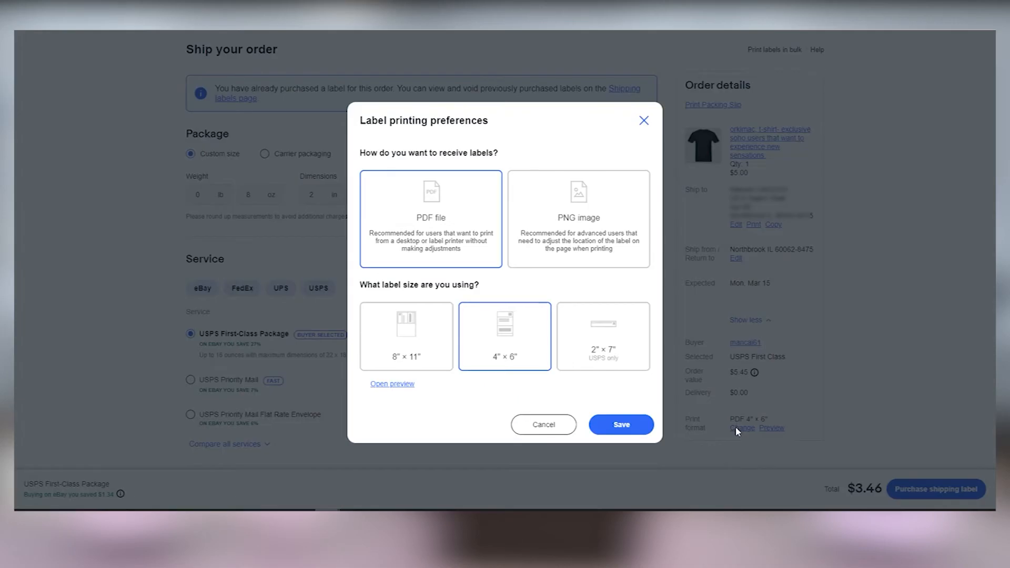
{"action": "mouse_move", "coordinate": [451, 256]}
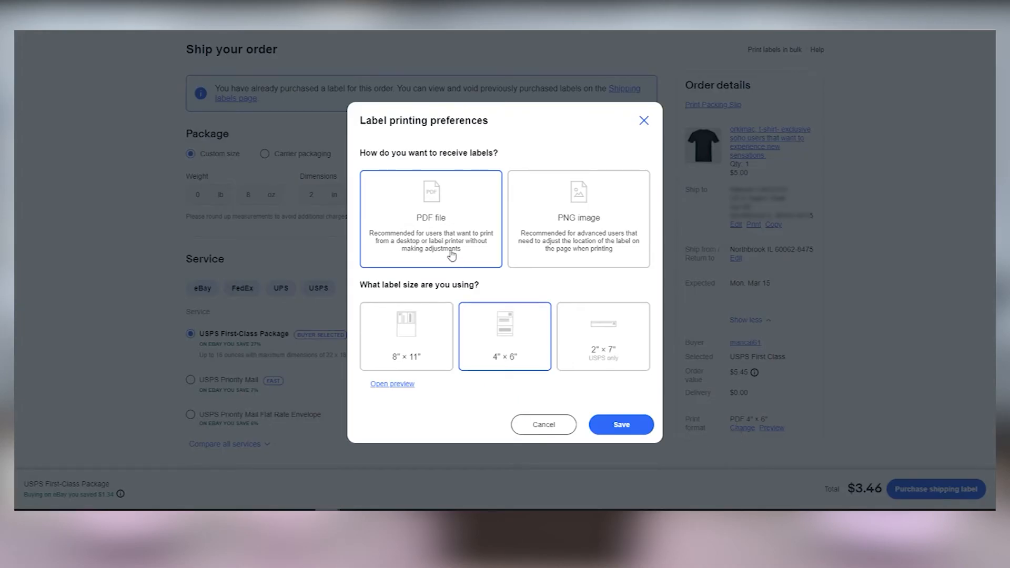
{"action": "mouse_move", "coordinate": [486, 328]}
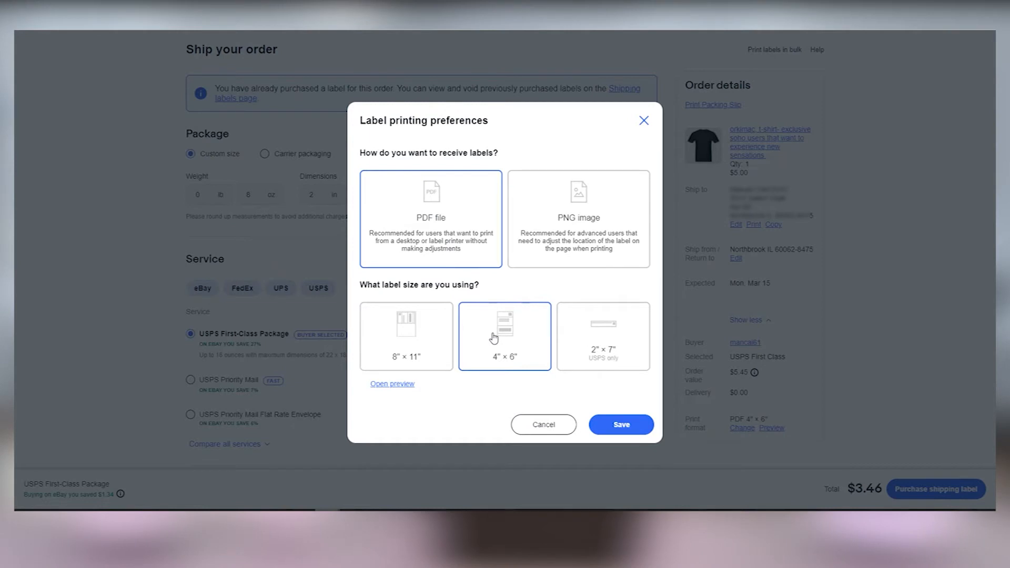
{"action": "mouse_move", "coordinate": [620, 424]}
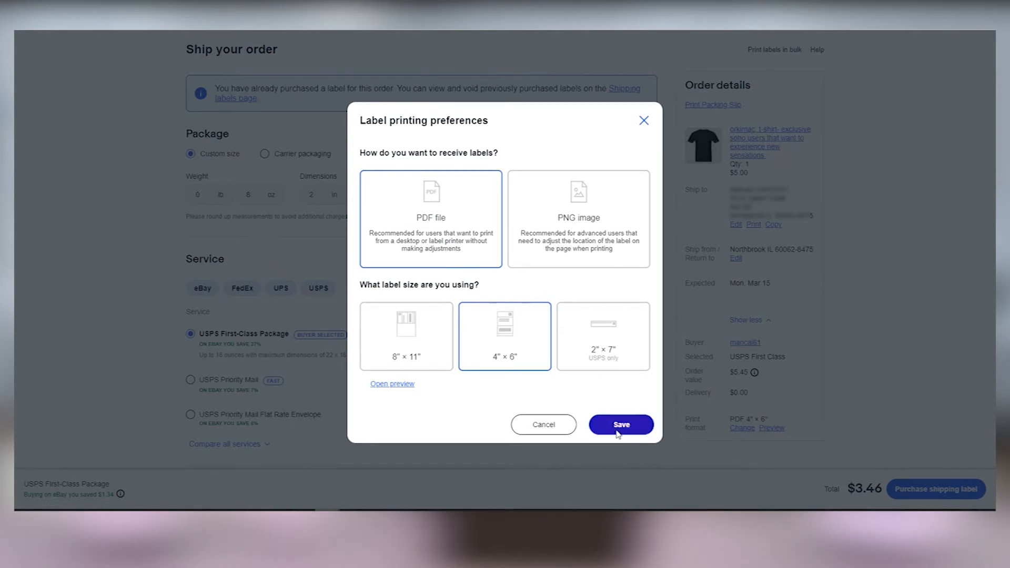
{"action": "left_click", "coordinate": [620, 424]}
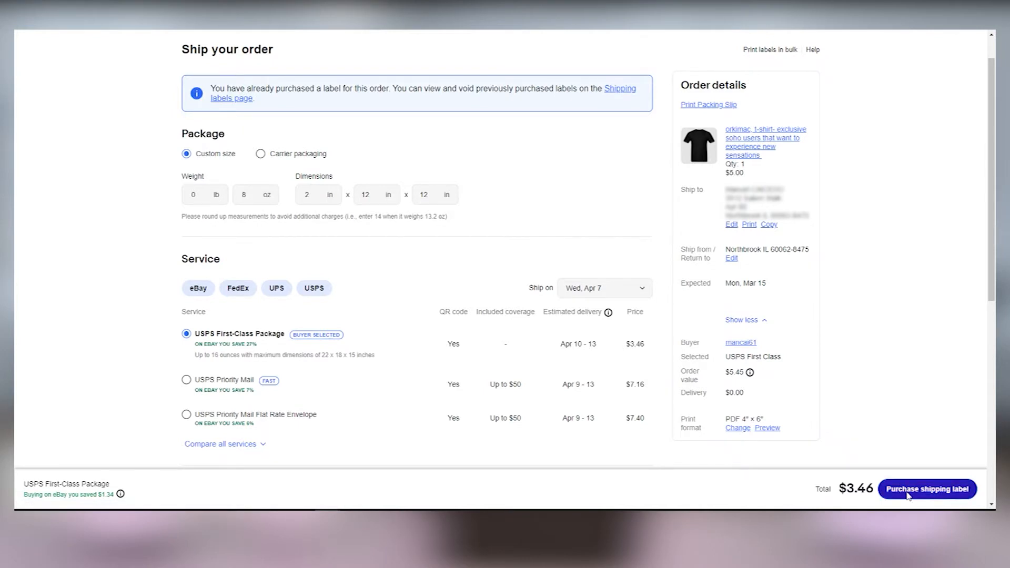
- Purchase the $3.46 USPS First-Class label and pay via PayPal from Bank of America
{"action": "left_click", "coordinate": [926, 489]}
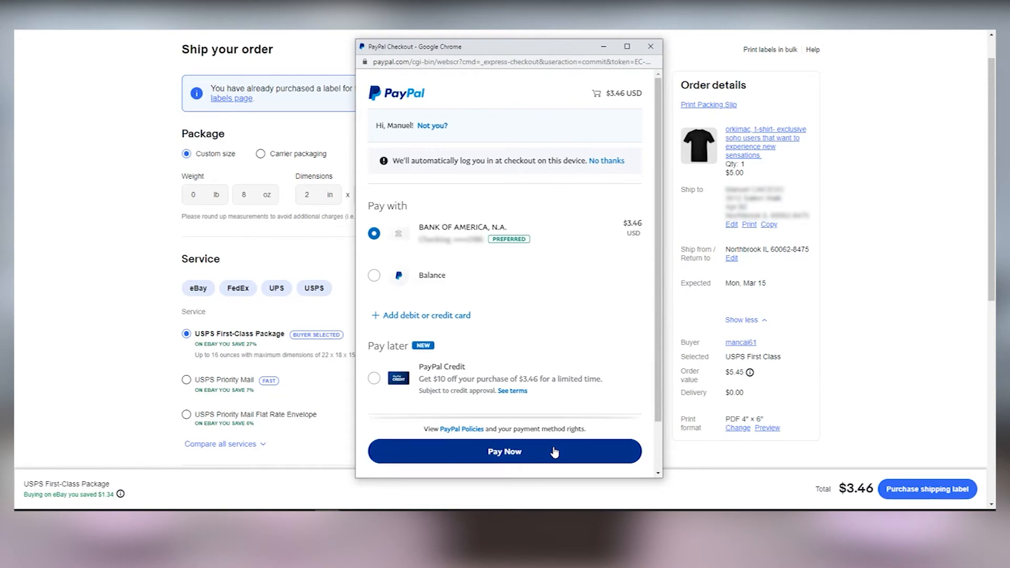
{"action": "left_click", "coordinate": [503, 451]}
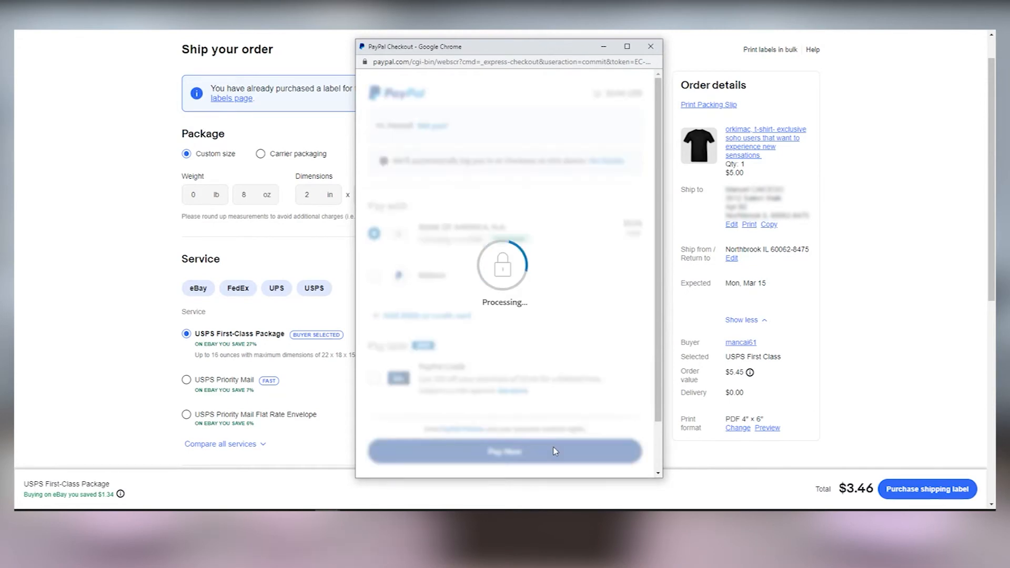
{"action": "left_click", "coordinate": [504, 451]}
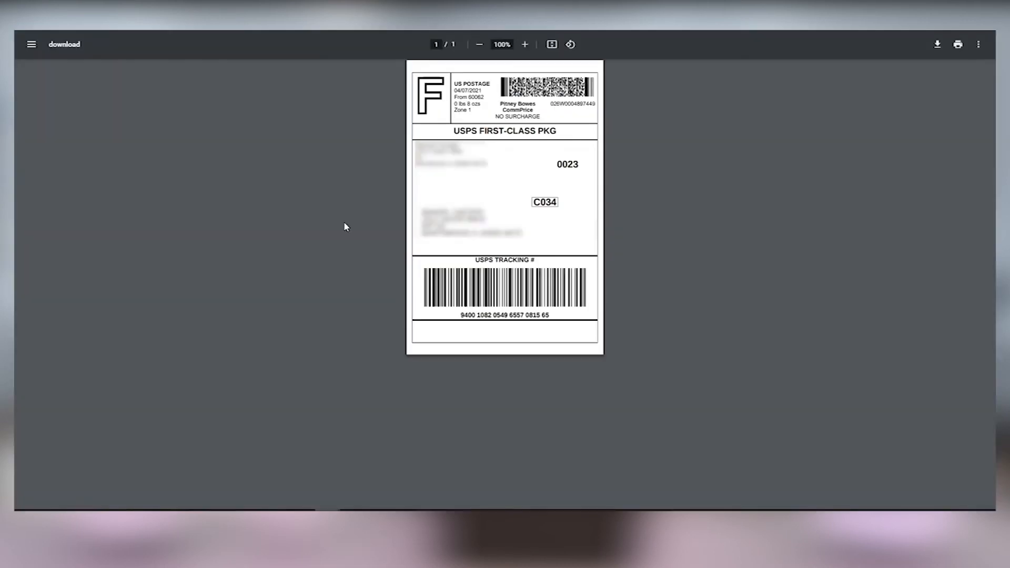
{"action": "mouse_move", "coordinate": [676, 194]}
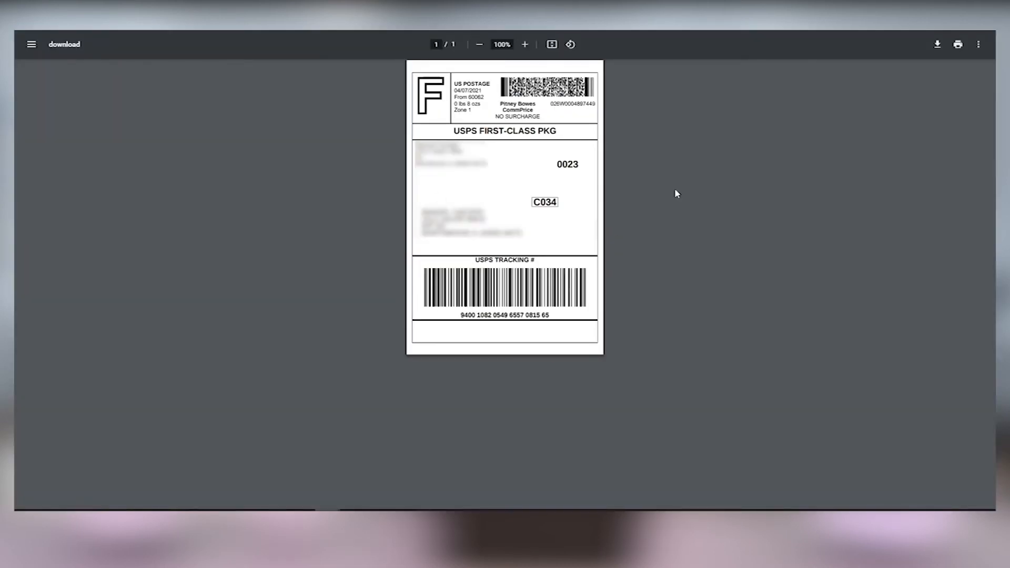
- Print the label PDF to the ZSB-DP14 printer on ZSB-LC1 4 x 6 paper
{"action": "left_click", "coordinate": [957, 44]}
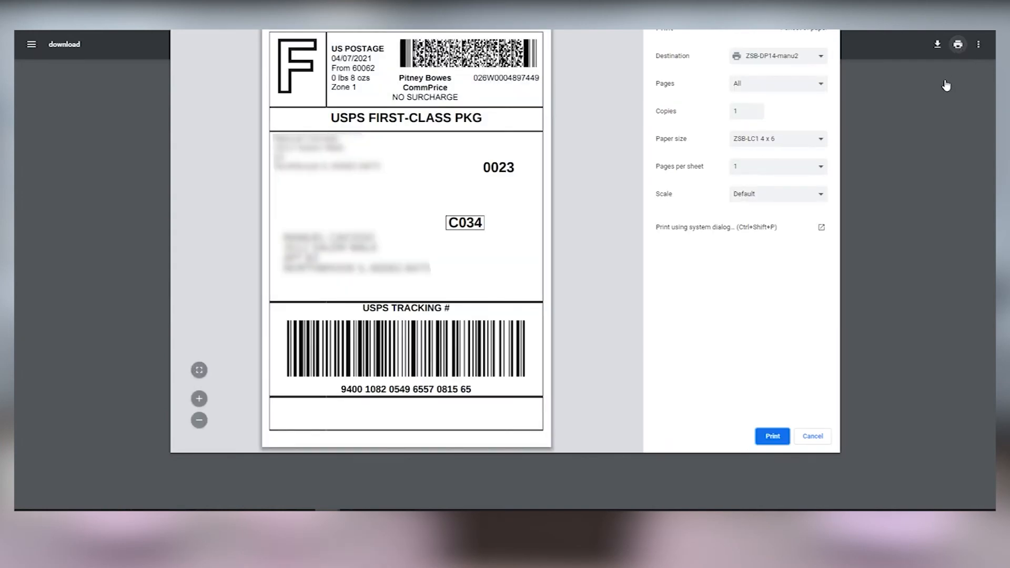
{"action": "mouse_move", "coordinate": [586, 306]}
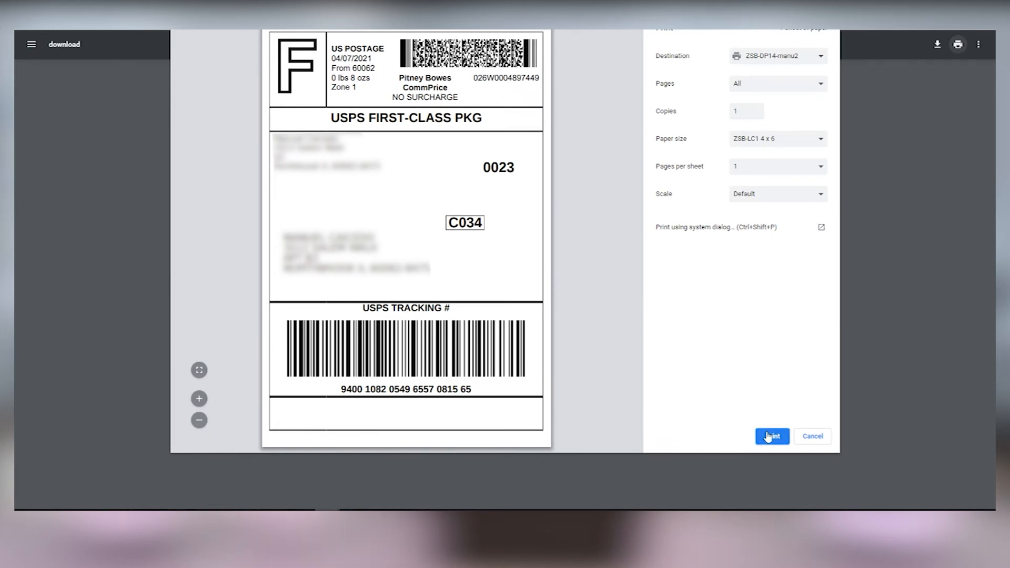
{"action": "left_click", "coordinate": [771, 436]}
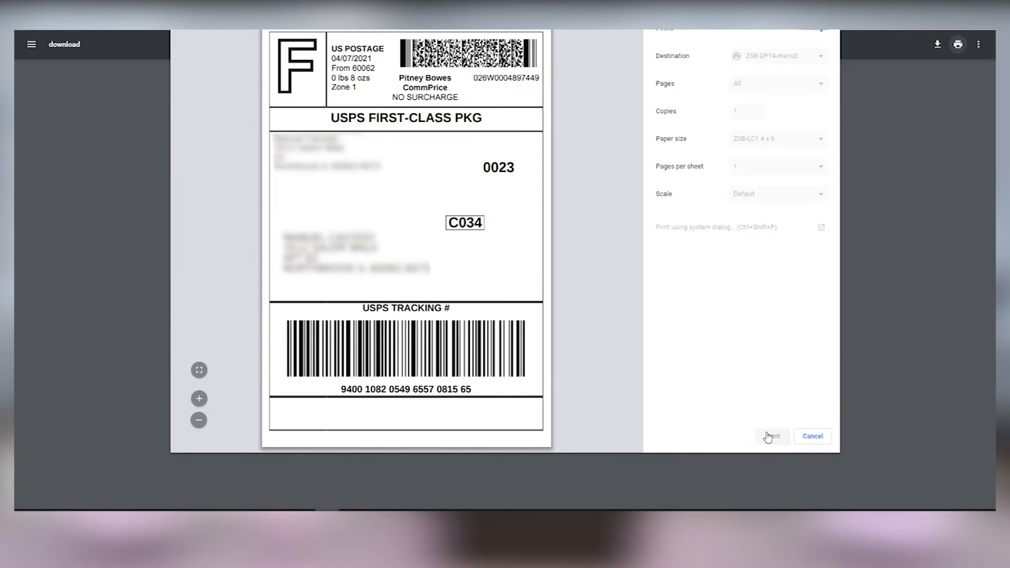